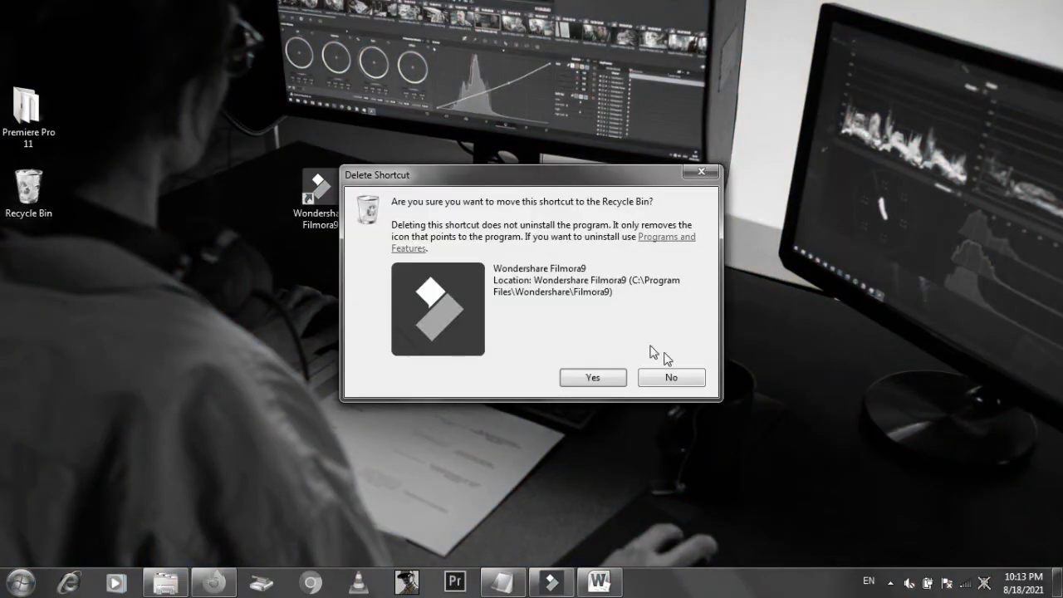
# - Confirm Yes so the Wondershare Filmora9 shortcut moves to the Recycle Bin
pyautogui.click(592, 377)
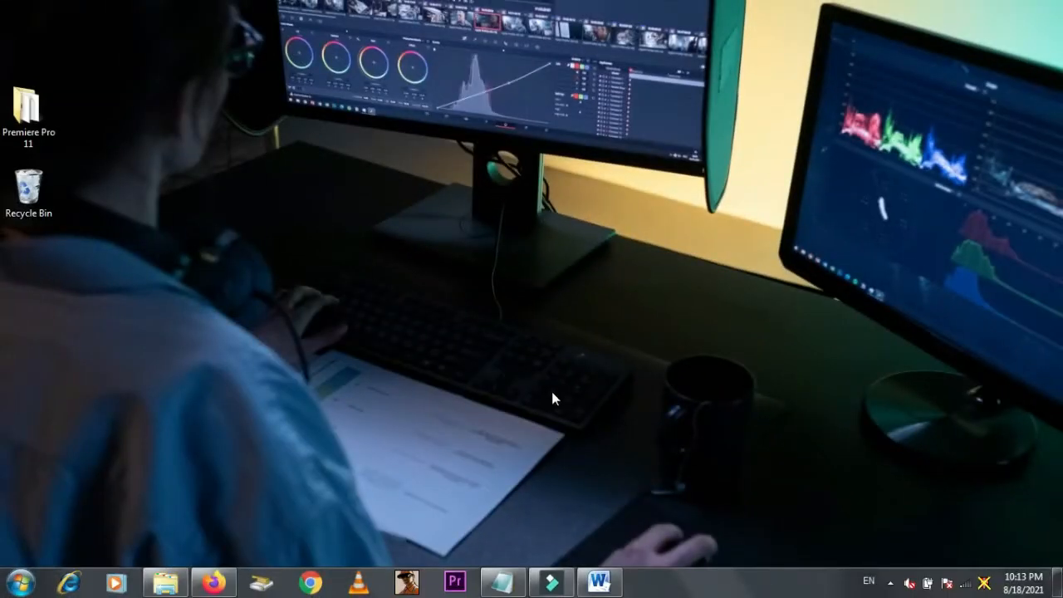